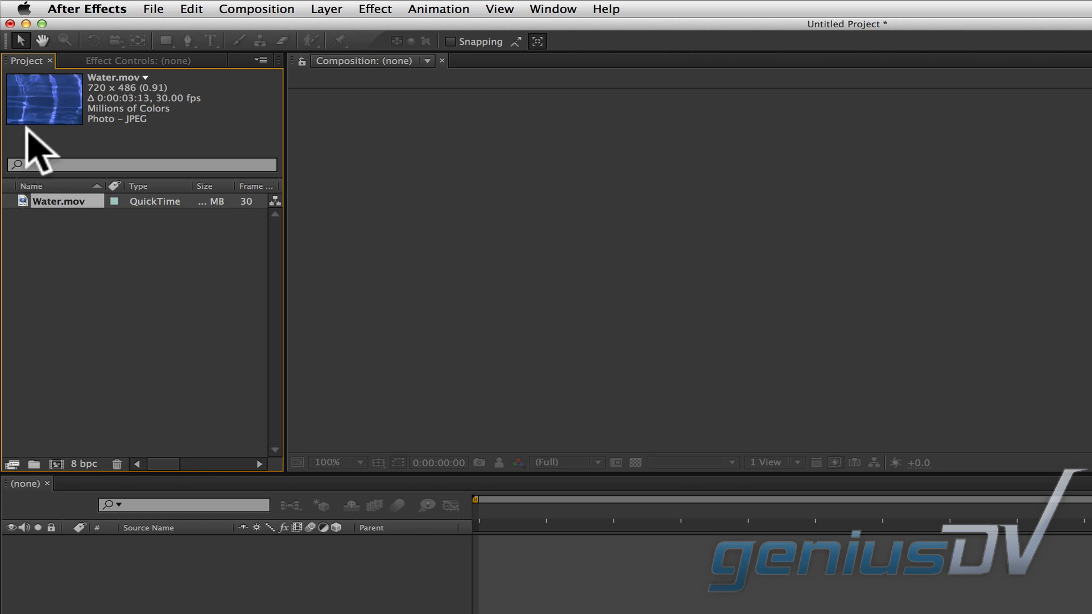
{"action": "mouse_move", "coordinate": [46, 115]}
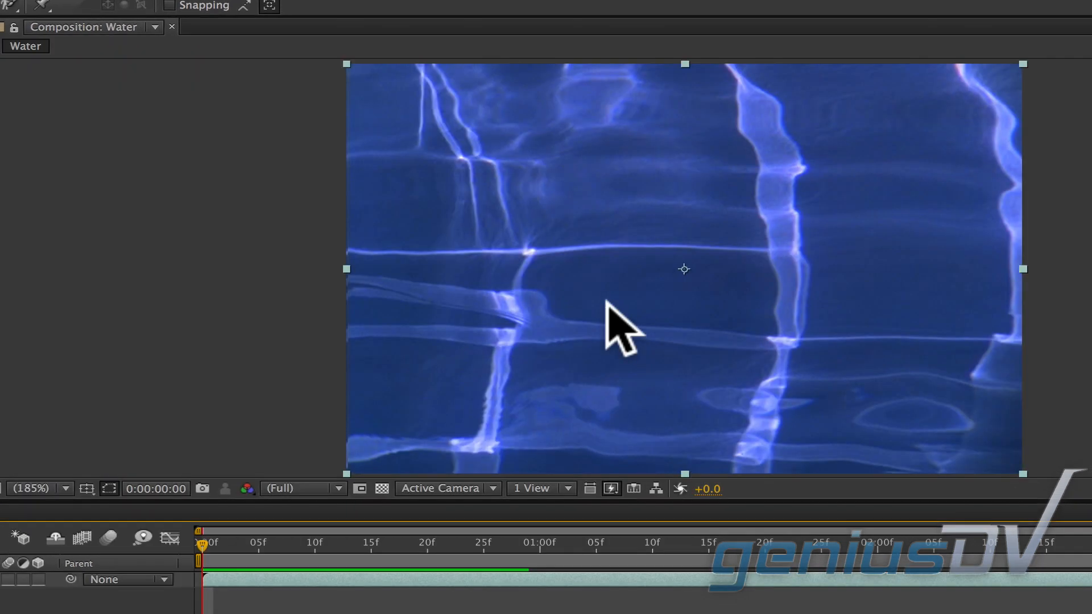
- Open the viewer's context menu to add a GeniusDV text layer over the Water footage
{"action": "right_click", "coordinate": [615, 327]}
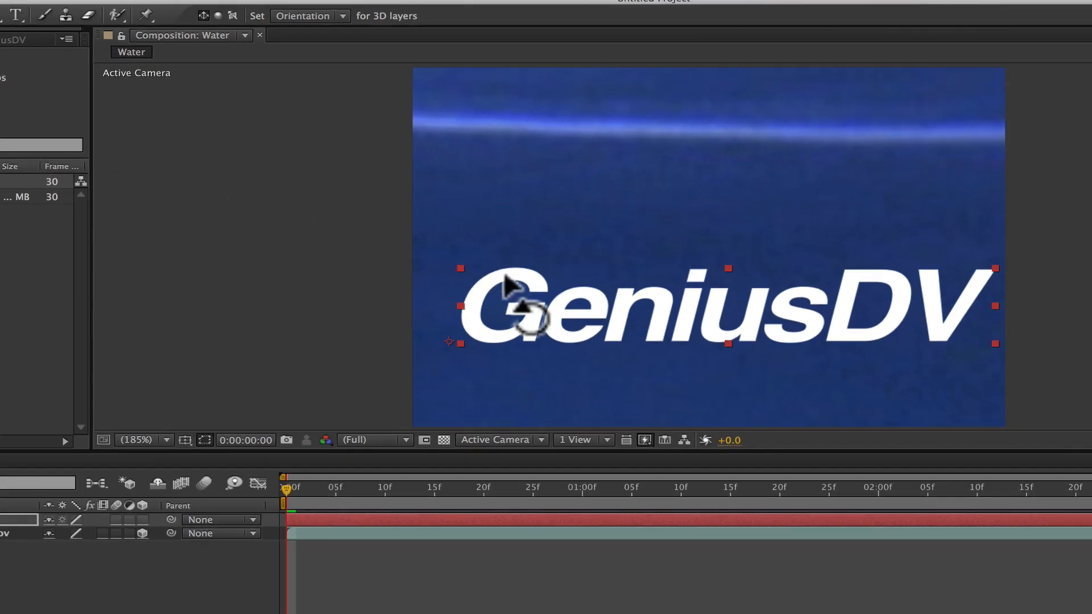
- Make the GeniusDV text layer 3D via its context menu
{"action": "right_click", "coordinate": [532, 320]}
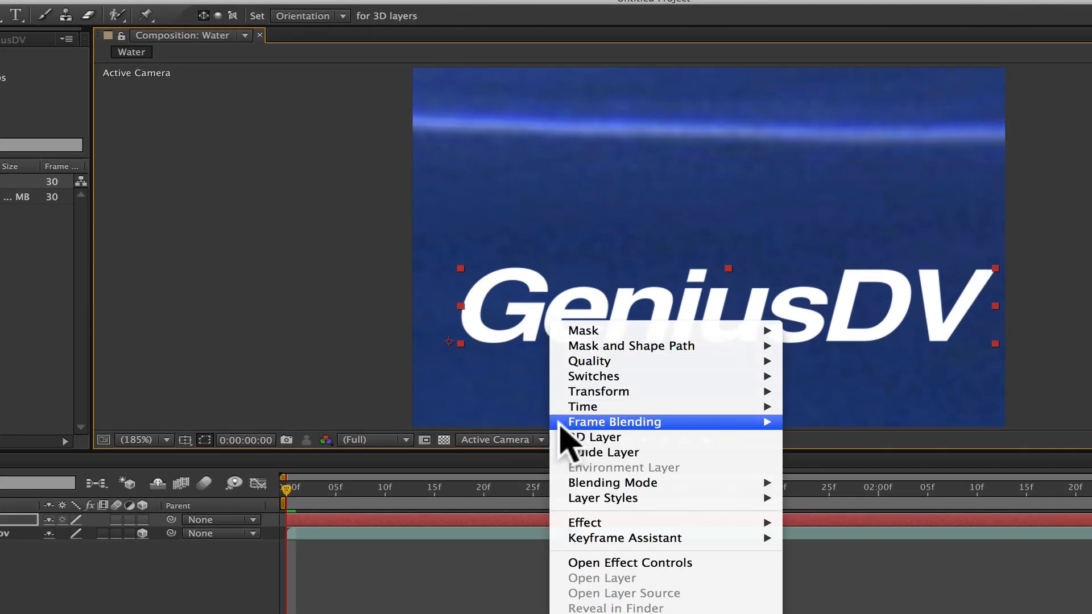
{"action": "mouse_move", "coordinate": [593, 438]}
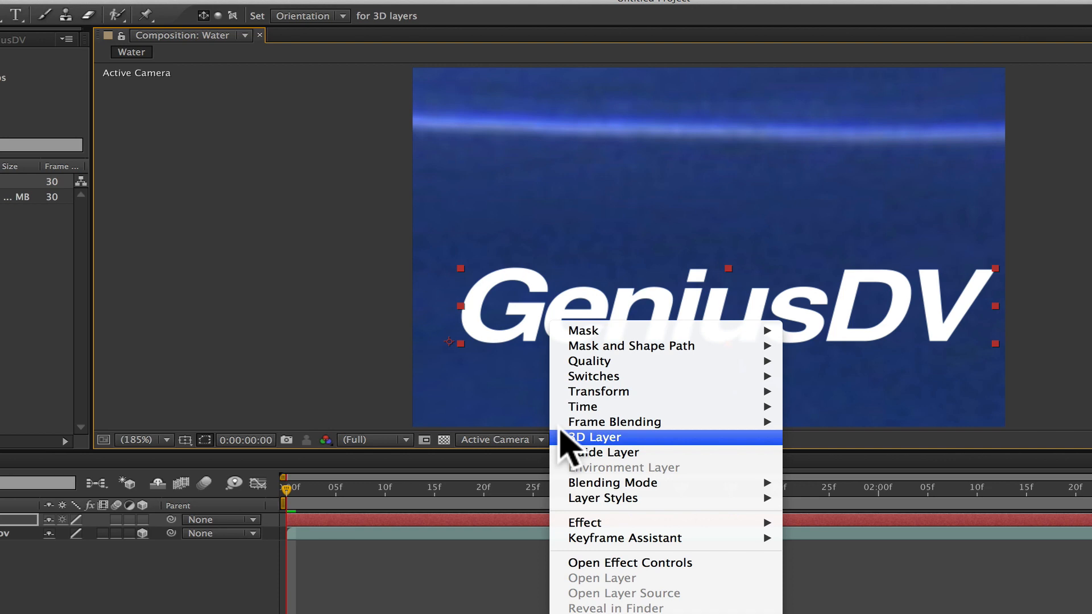
{"action": "left_click", "coordinate": [593, 437]}
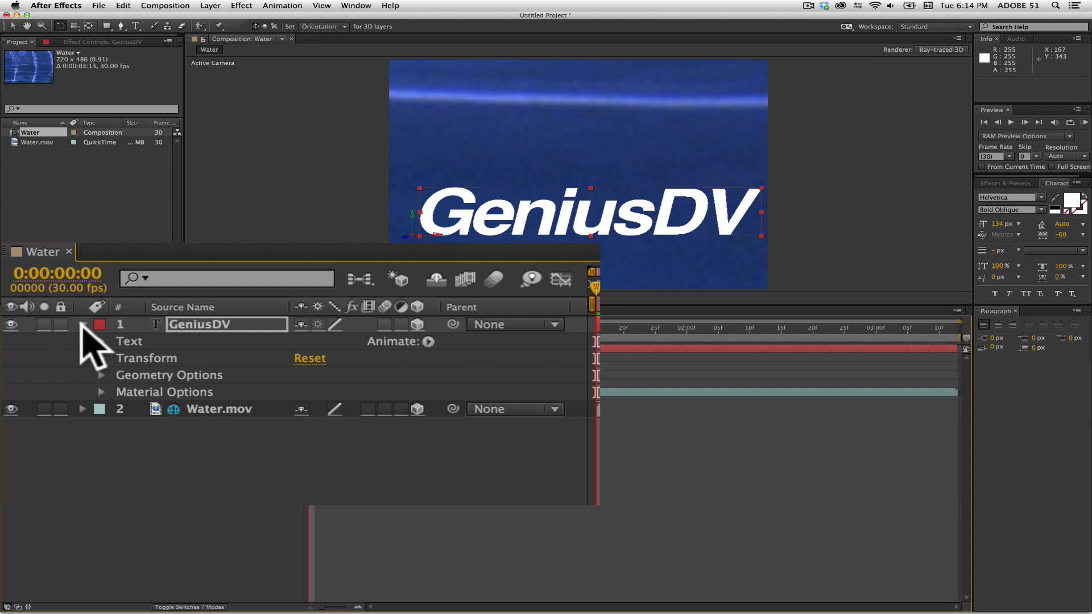
- Expand the GeniusDV layer's Geometry Options to edit extrusion depth
{"action": "left_click", "coordinate": [102, 376]}
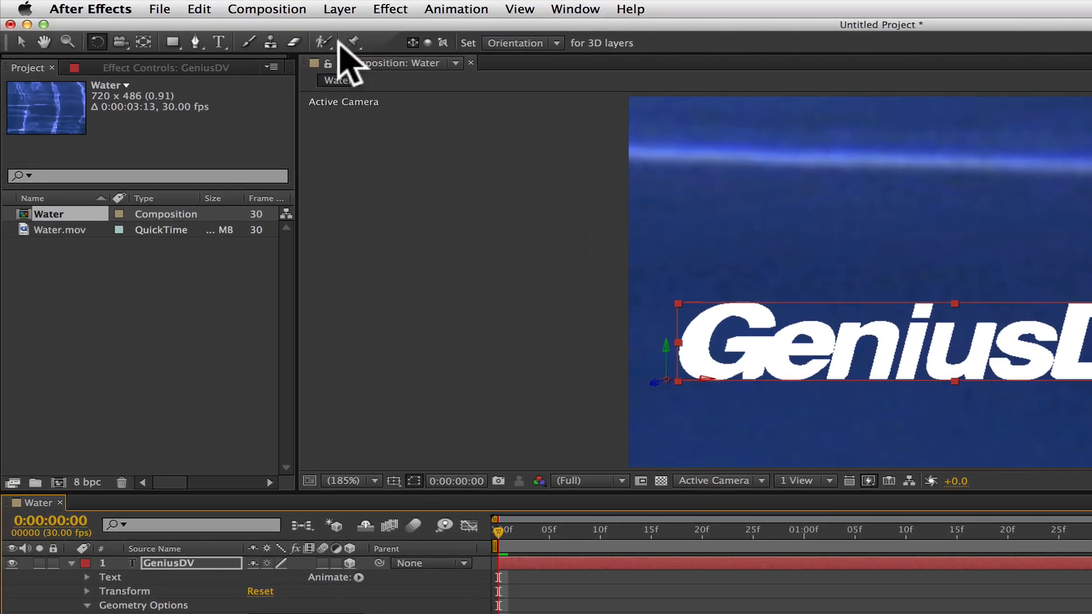
- Create a Point light (Light 1) through Layer > New > Light
{"action": "left_click", "coordinate": [340, 10]}
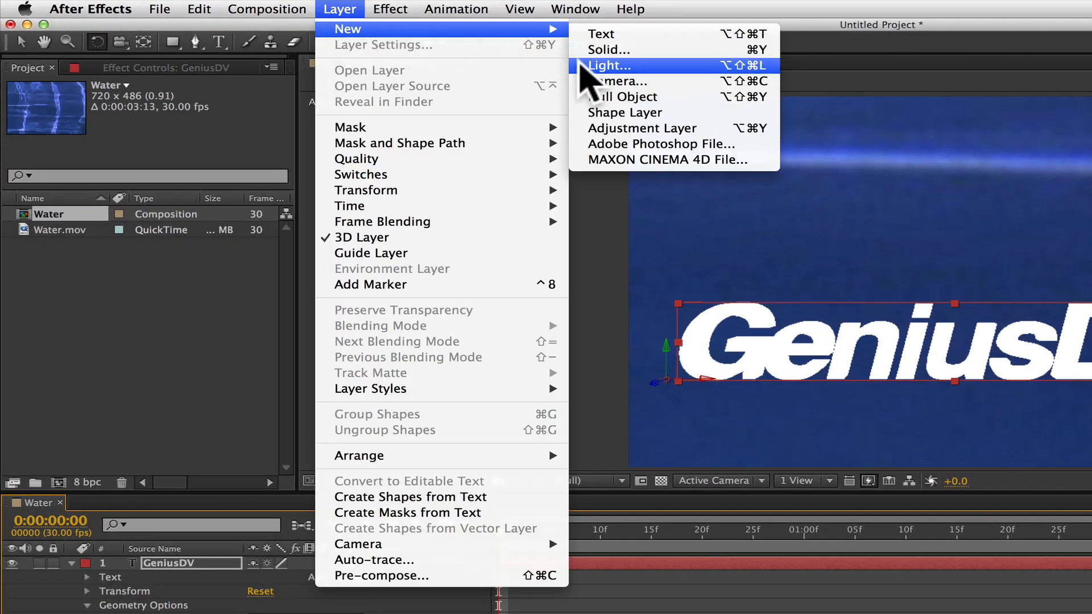
{"action": "left_click", "coordinate": [608, 65]}
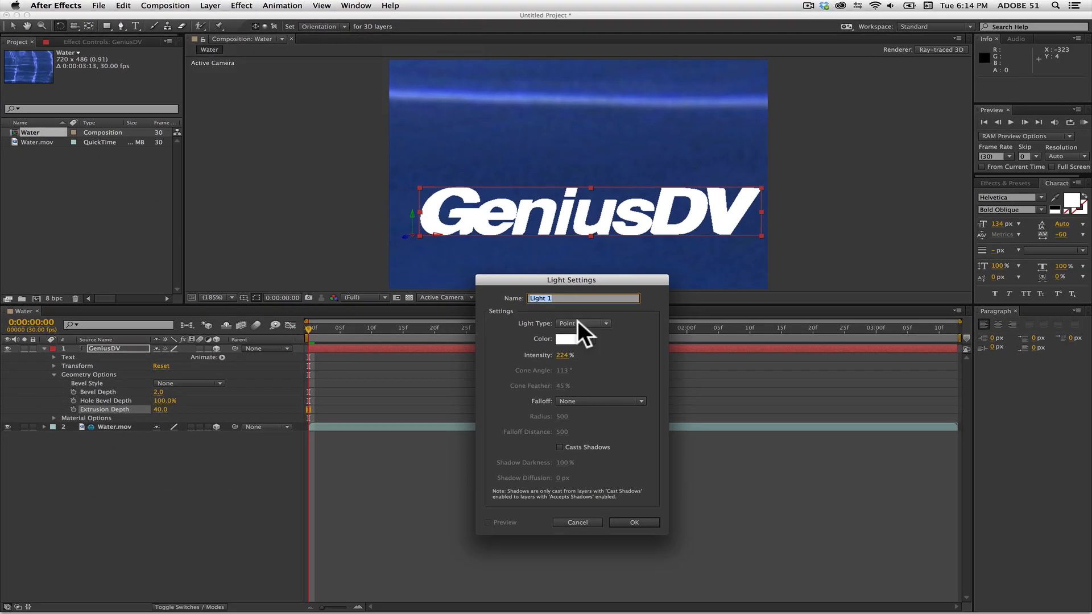
{"action": "left_click", "coordinate": [632, 522]}
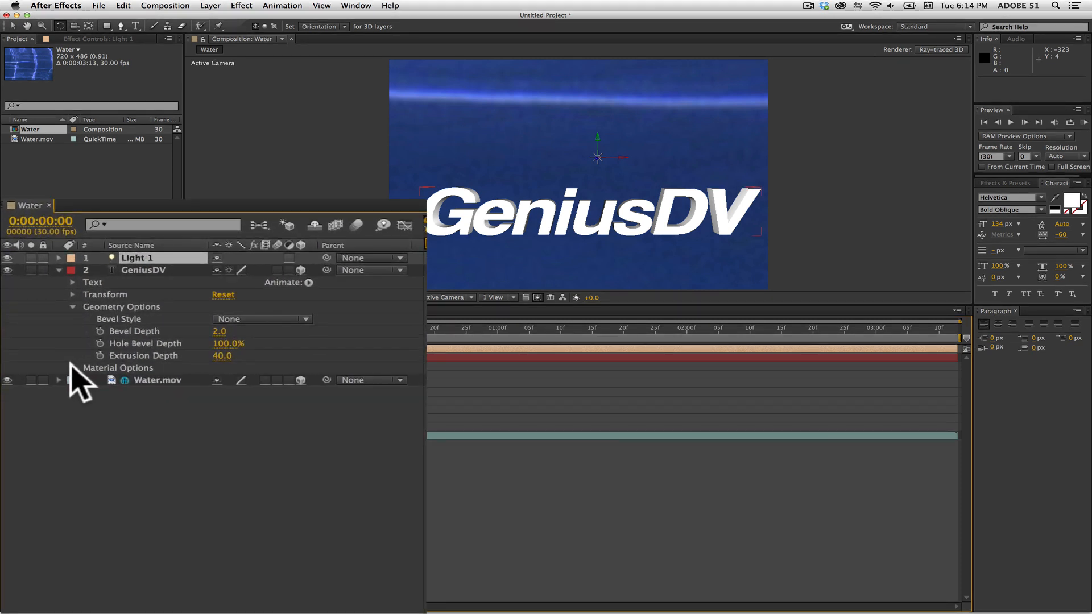
- Set the GeniusDV text's Reflection Intensity to 100% in Material Options
{"action": "left_click", "coordinate": [73, 368]}
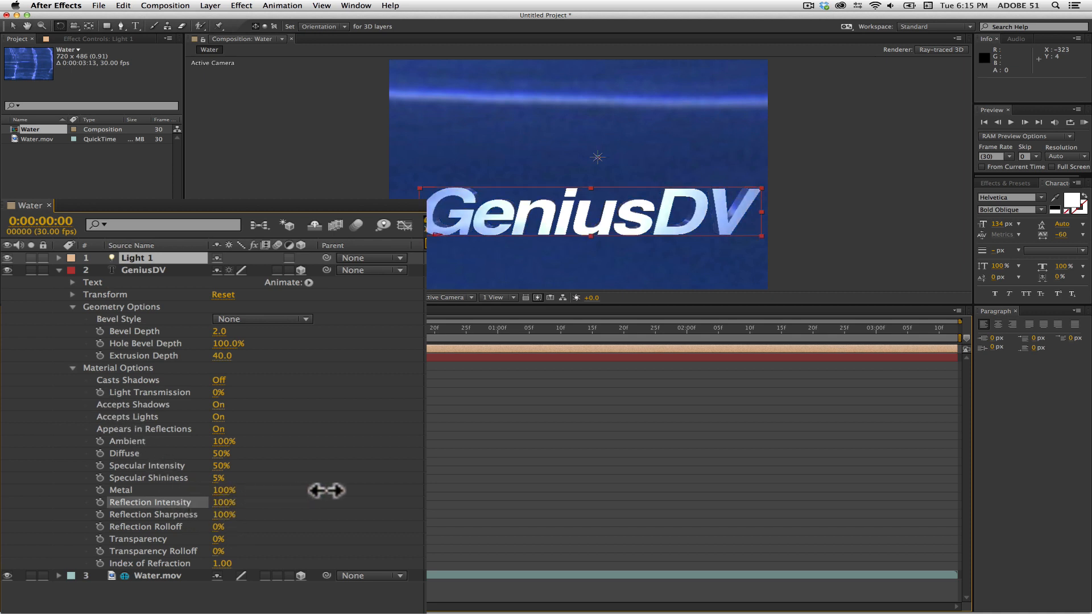
{"action": "double_click", "coordinate": [143, 270]}
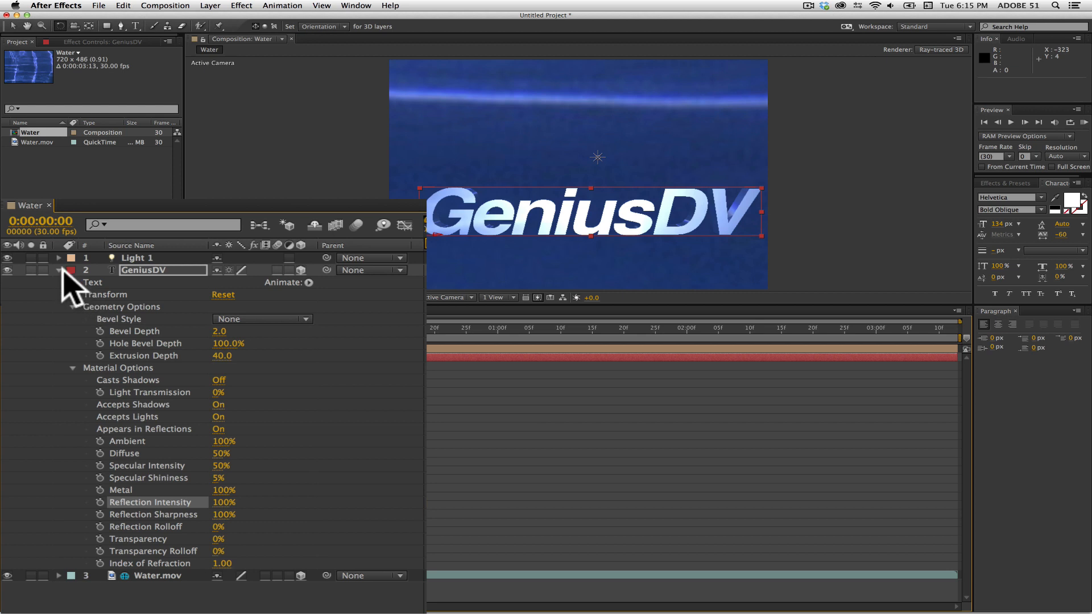
- Set Water.mov's Appears in Reflections option to Only
{"action": "left_click", "coordinate": [59, 270]}
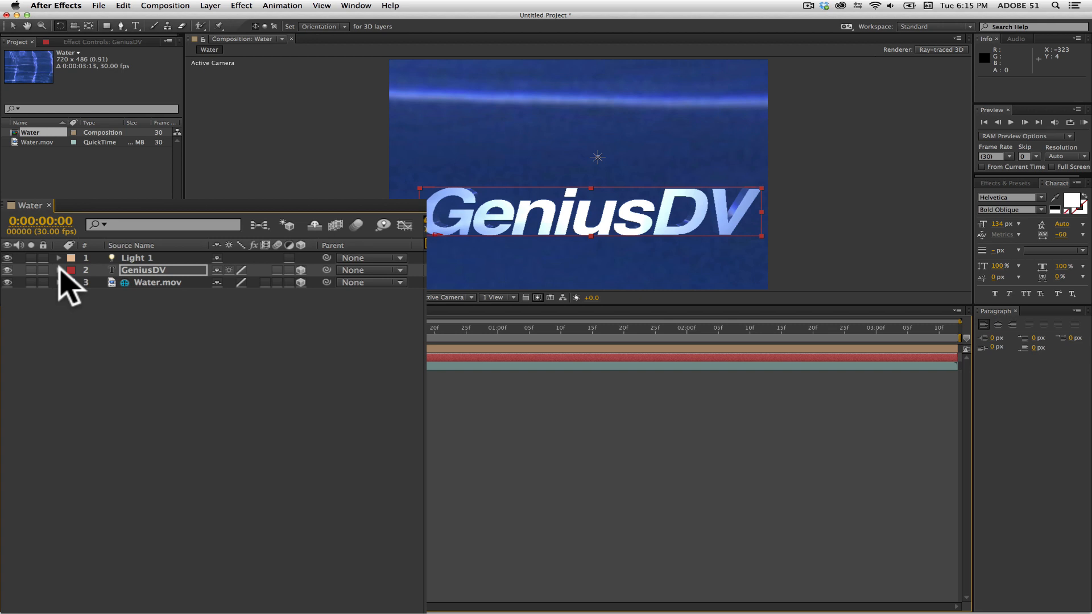
{"action": "left_click", "coordinate": [58, 283]}
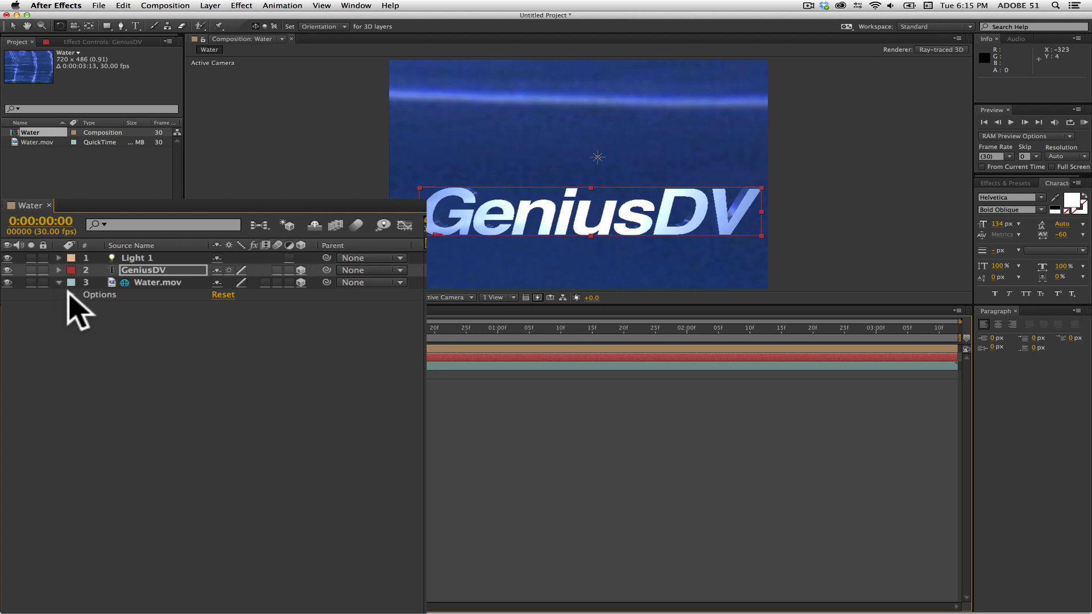
{"action": "left_click", "coordinate": [99, 294]}
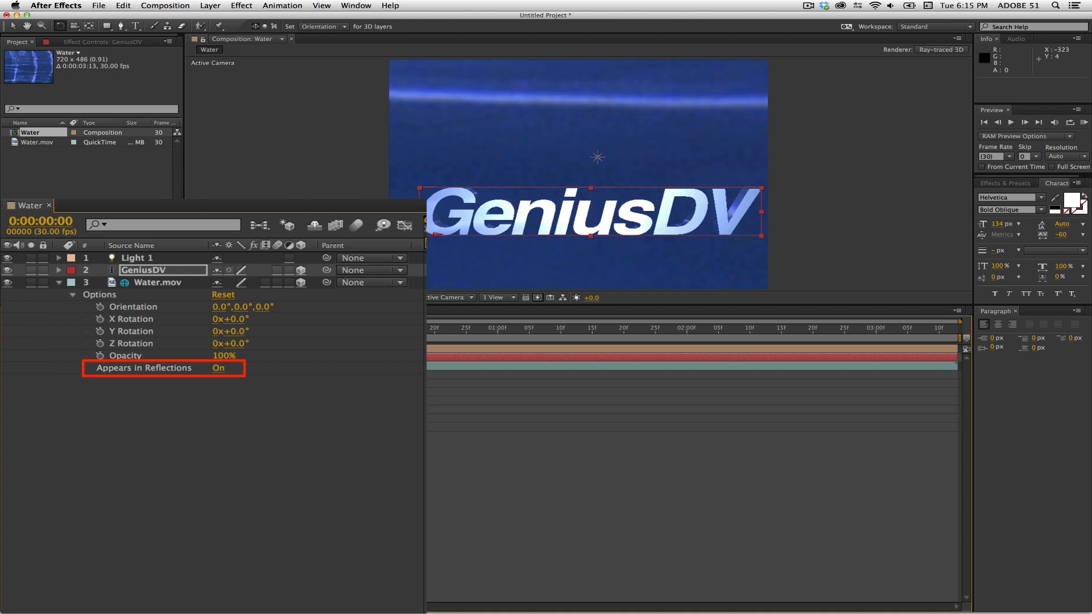
{"action": "left_click", "coordinate": [218, 368]}
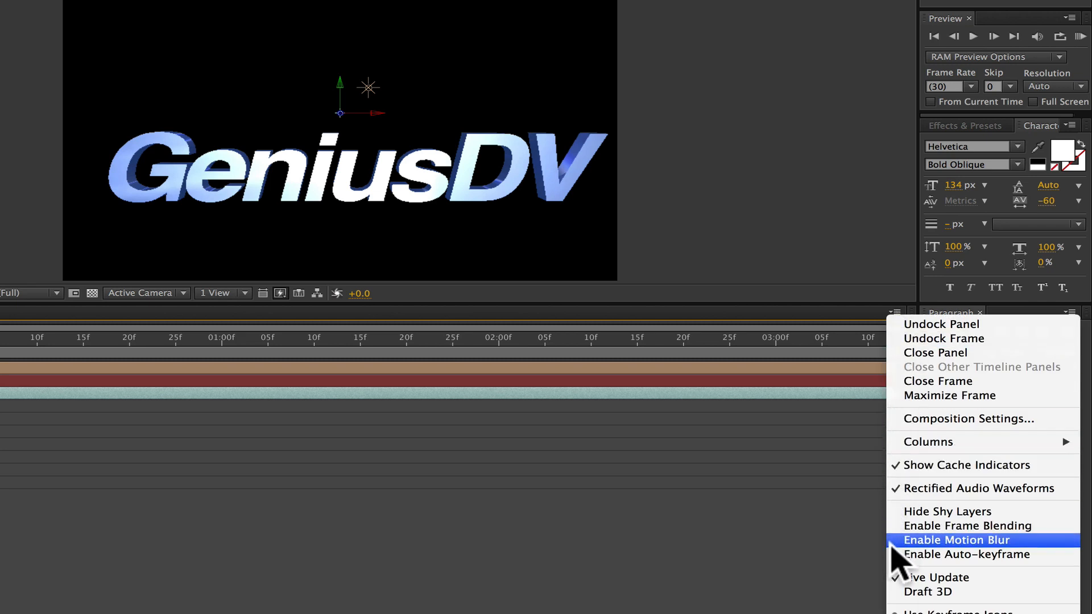
{"action": "mouse_move", "coordinate": [967, 554]}
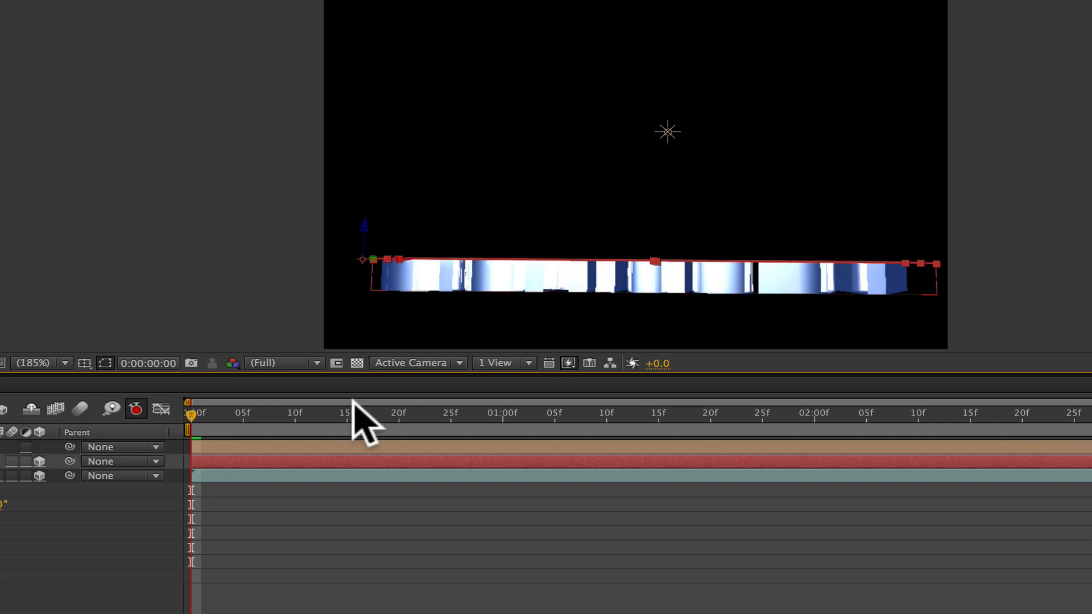
- Move the current-time indicator to 1:19 for the next rotation keyframe
{"action": "left_click", "coordinate": [701, 412]}
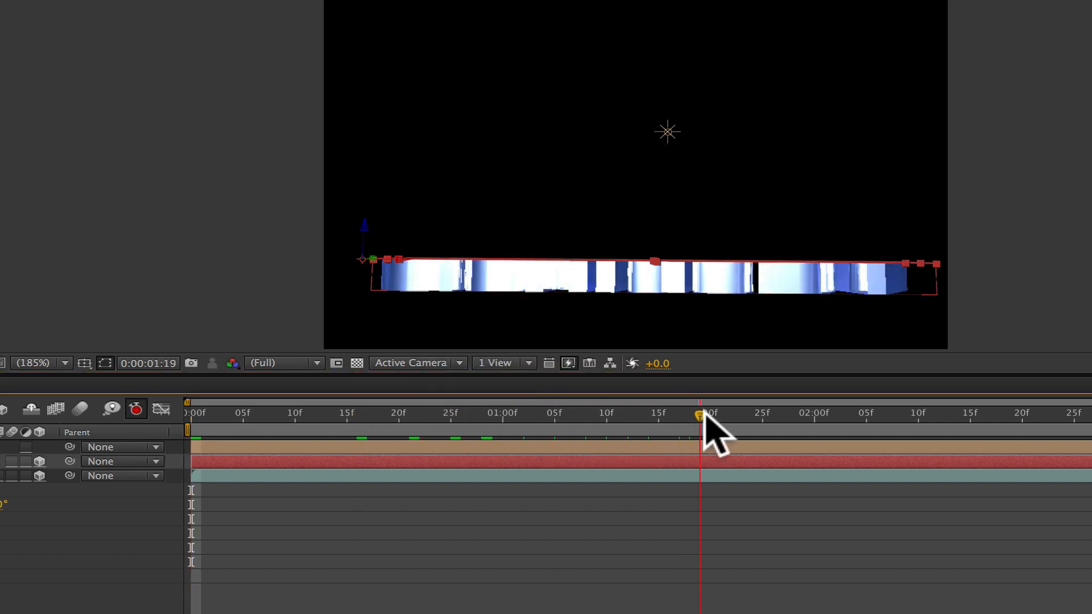